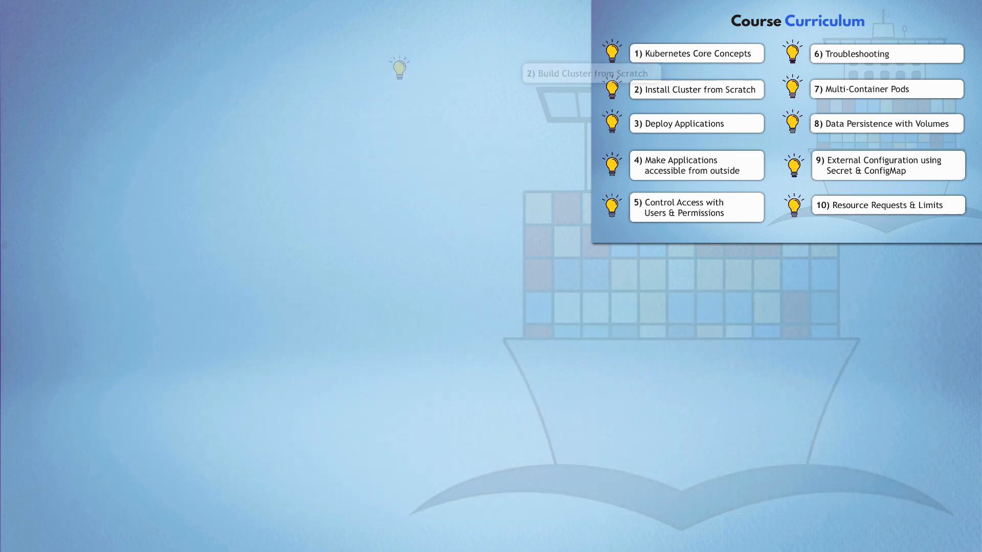
{"action": "left_click", "coordinate": [695, 89]}
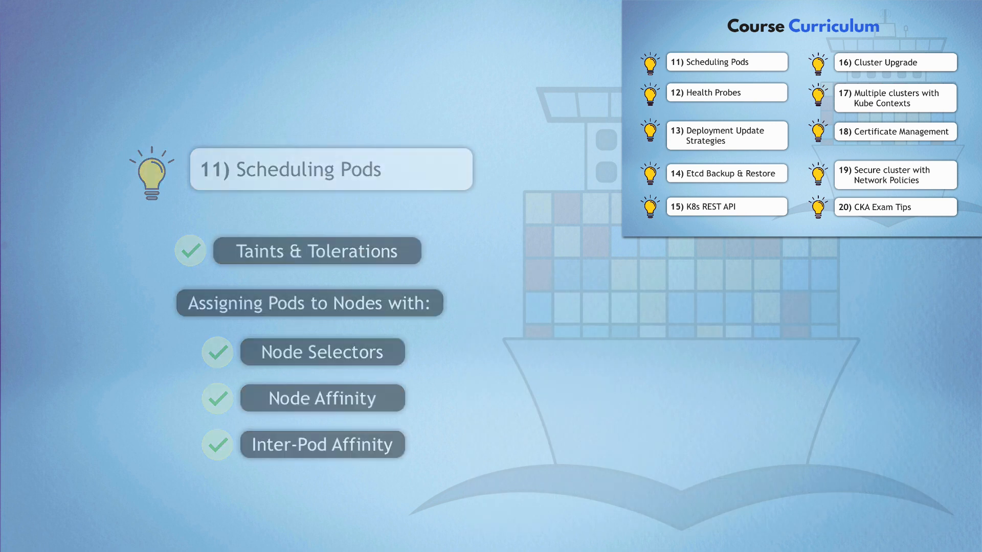
{"action": "left_click", "coordinate": [725, 92]}
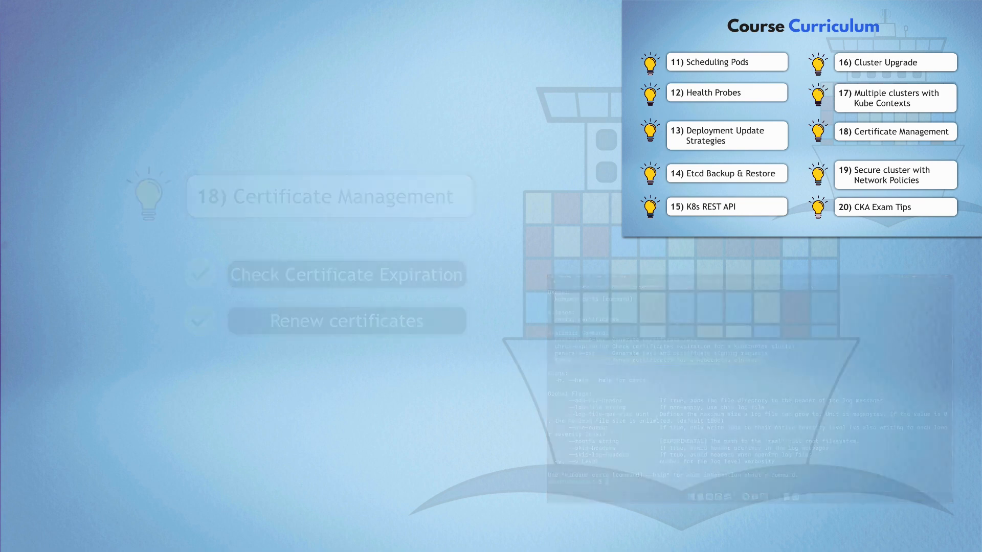
{"action": "left_click", "coordinate": [894, 175]}
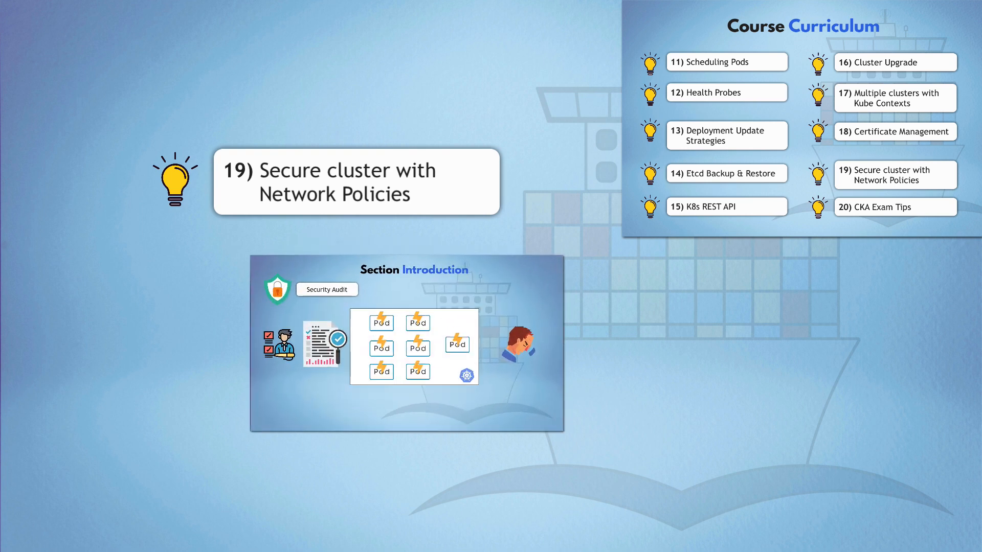